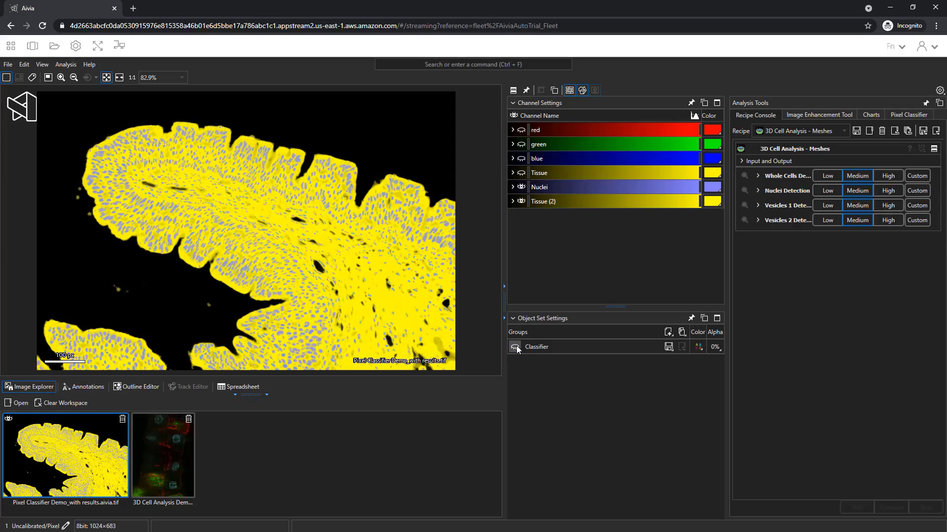
Step: Open 'Pixel Classifier Demo_with results.aivia.tif' from Demo Data > Pixel Classifier Demo
{"action": "left_click", "coordinate": [7, 64]}
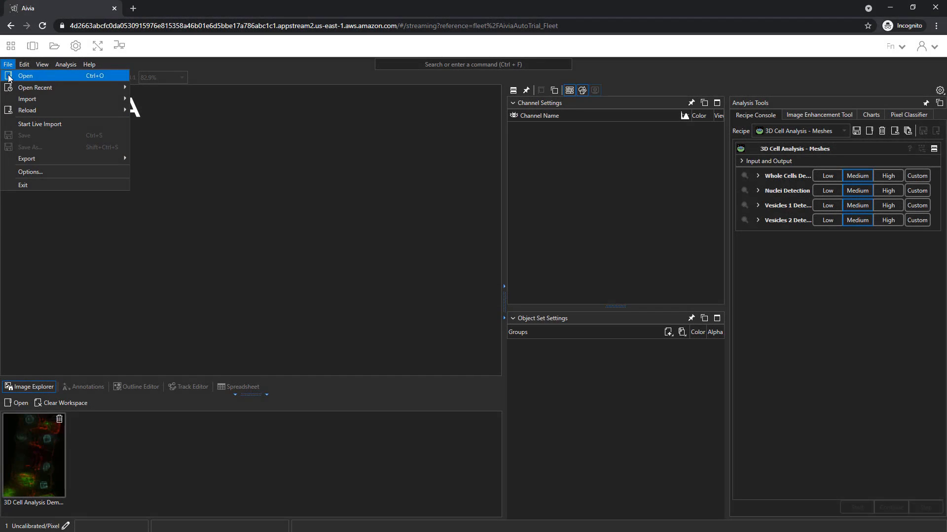
{"action": "left_click", "coordinate": [25, 76]}
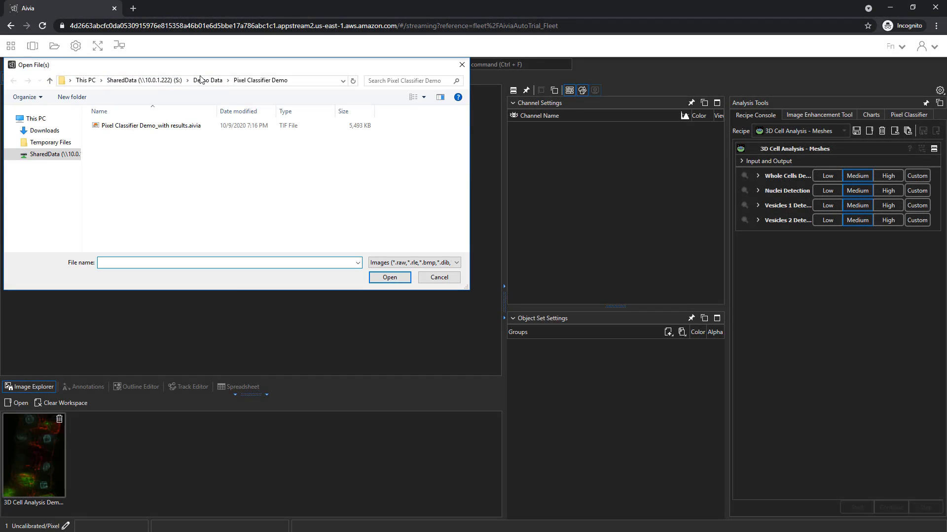
{"action": "left_click", "coordinate": [151, 125]}
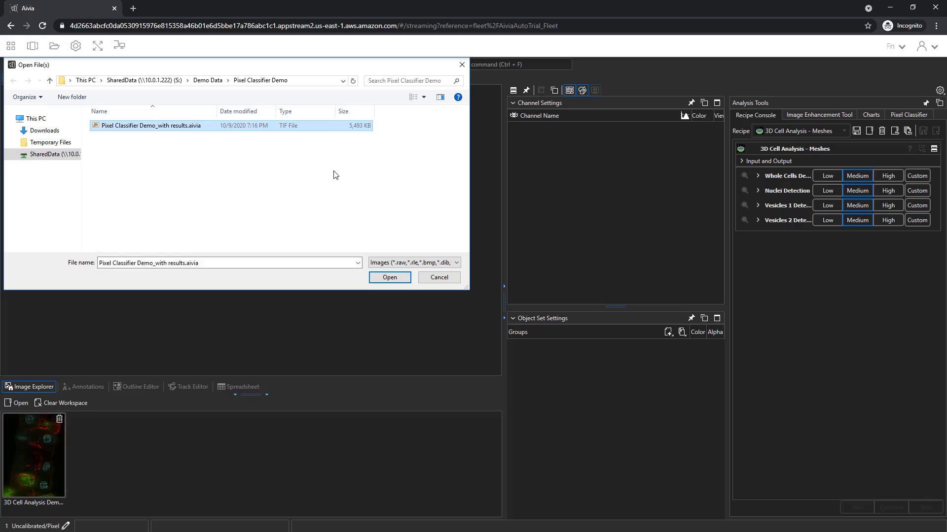
{"action": "left_click", "coordinate": [389, 277]}
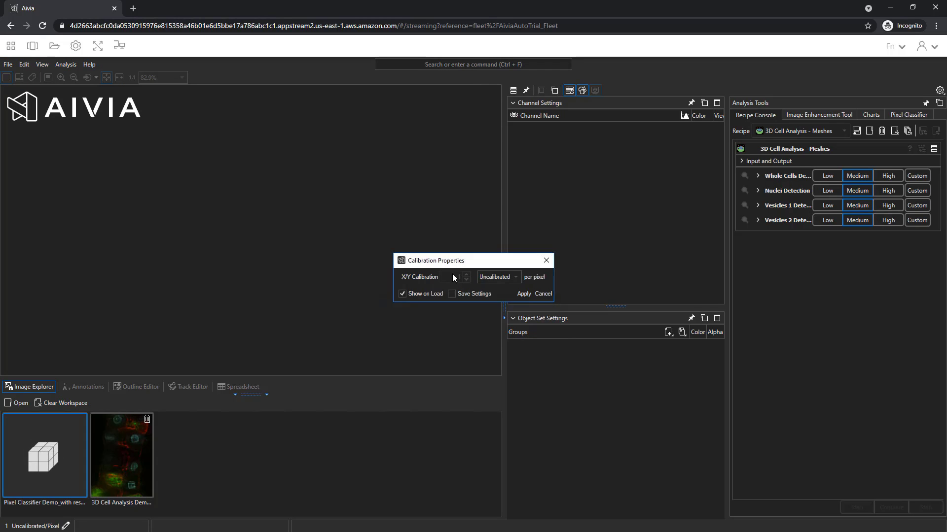
Step: Leave the calibration unit at Uncalibrated and apply the Calibration Properties
{"action": "left_click", "coordinate": [514, 277]}
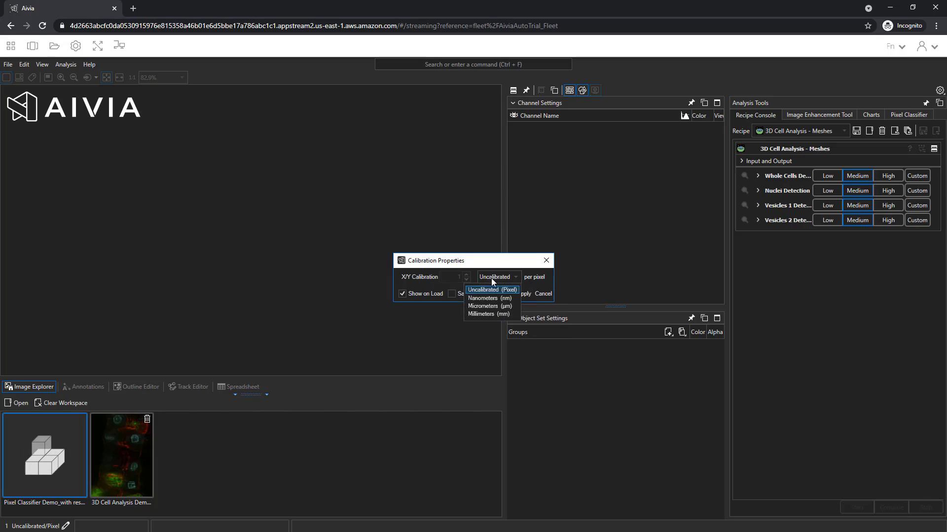
{"action": "mouse_move", "coordinate": [491, 314]}
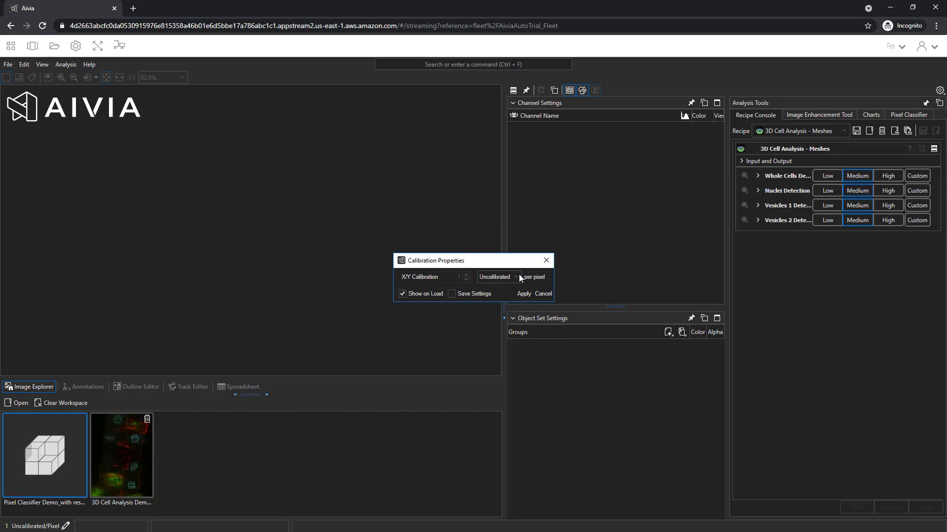
{"action": "left_click", "coordinate": [523, 294]}
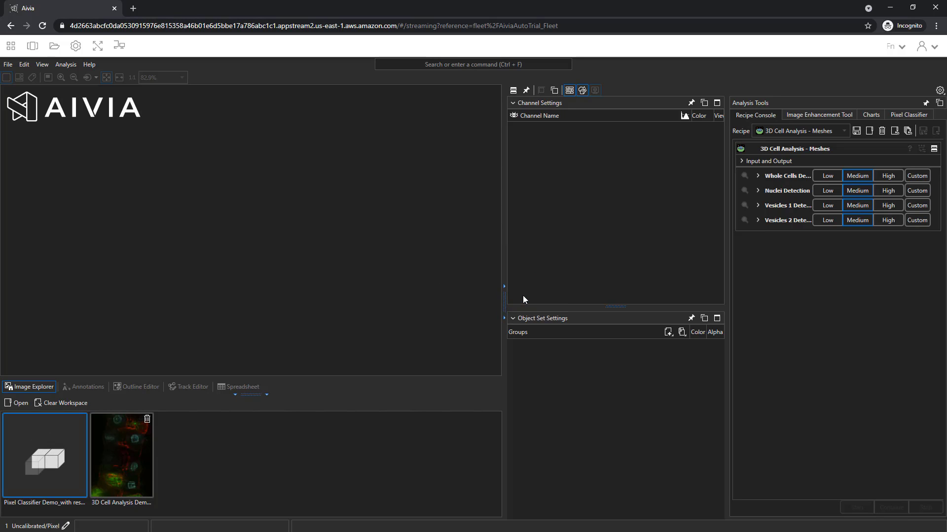
Step: Open the demo image thumbnail in the viewer and hide the Classifier object group
{"action": "double_click", "coordinate": [44, 455]}
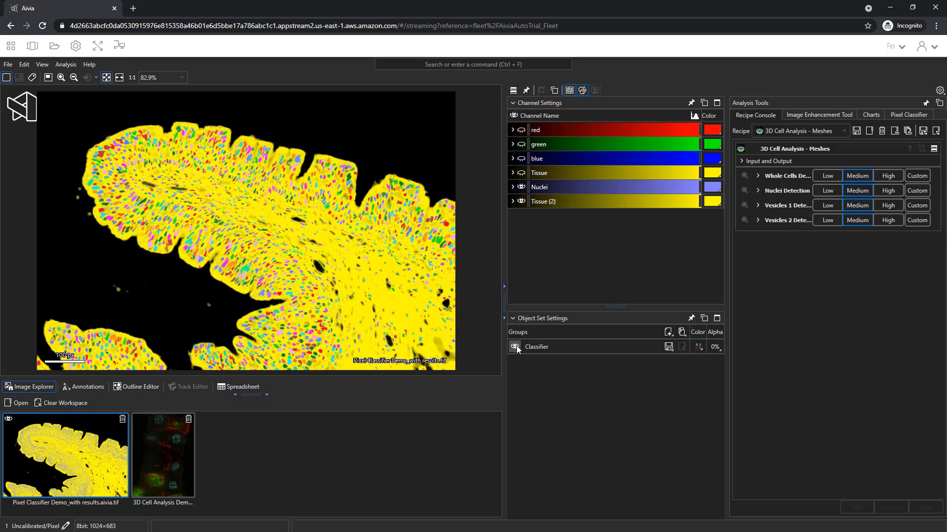
{"action": "left_click", "coordinate": [514, 349]}
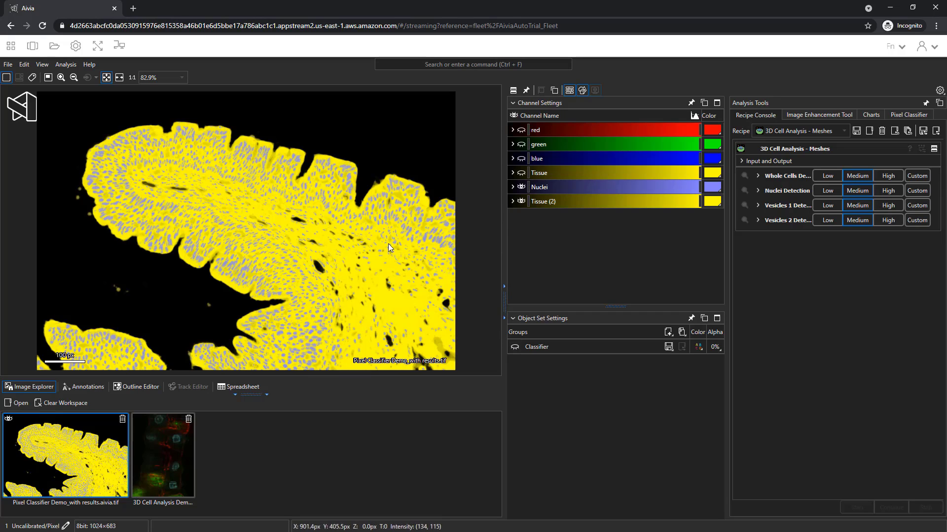
{"action": "mouse_move", "coordinate": [150, 216]}
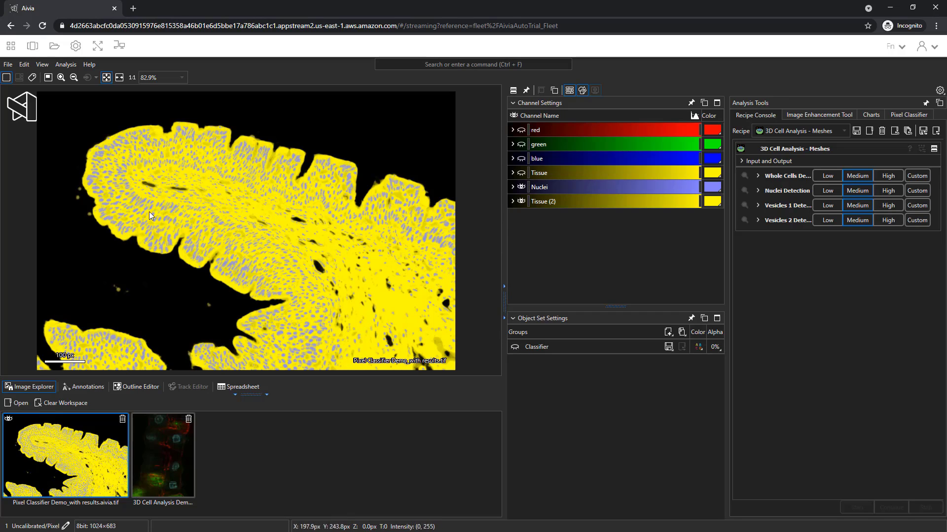
{"action": "mouse_move", "coordinate": [252, 250]}
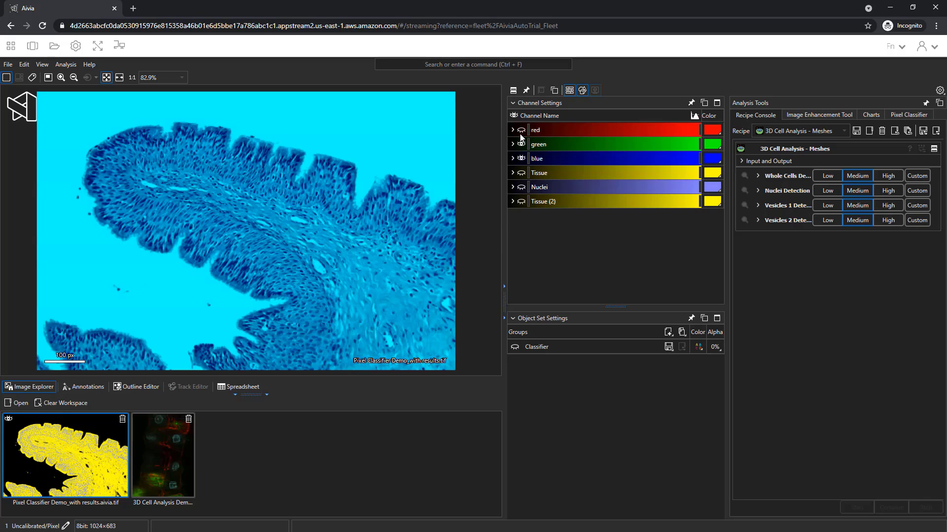
Step: Show the red channel for pink H&E colours, briefly toggling Classifier objects on and off
{"action": "left_click", "coordinate": [521, 130]}
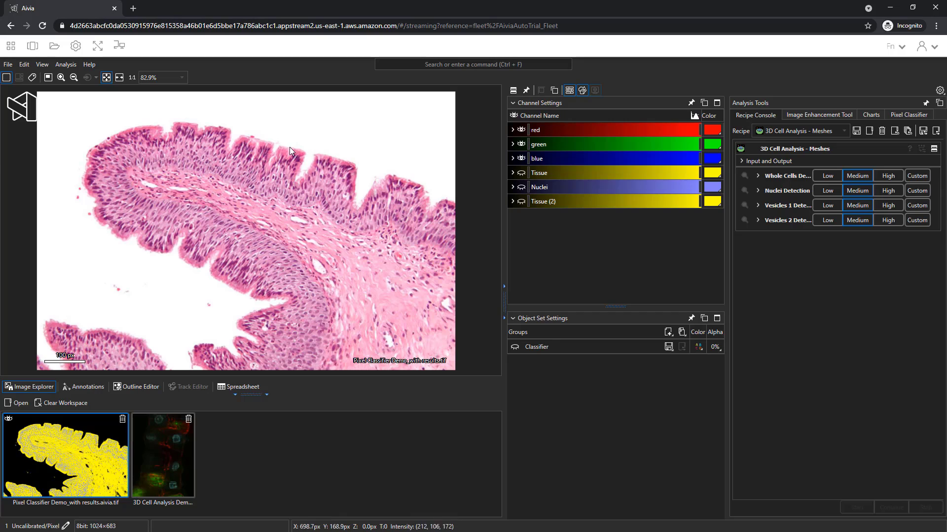
{"action": "mouse_move", "coordinate": [277, 264]}
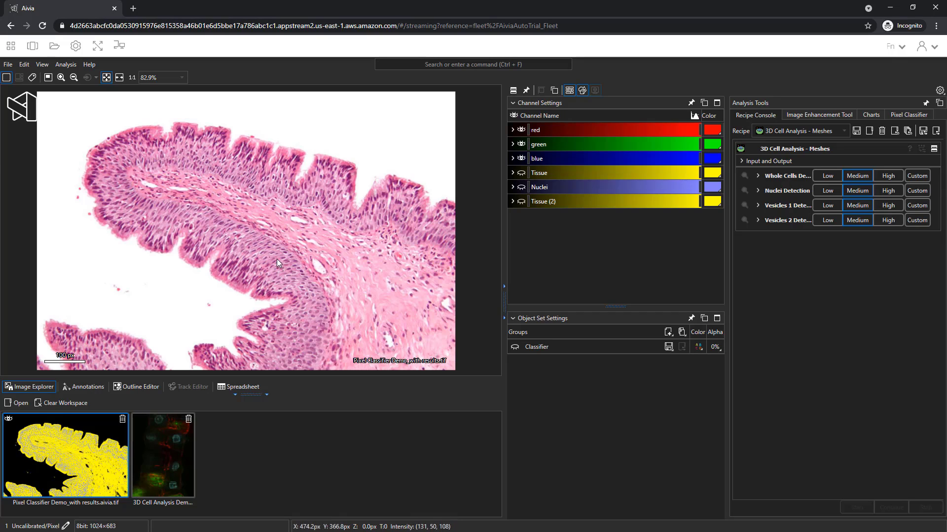
{"action": "mouse_move", "coordinate": [312, 289]}
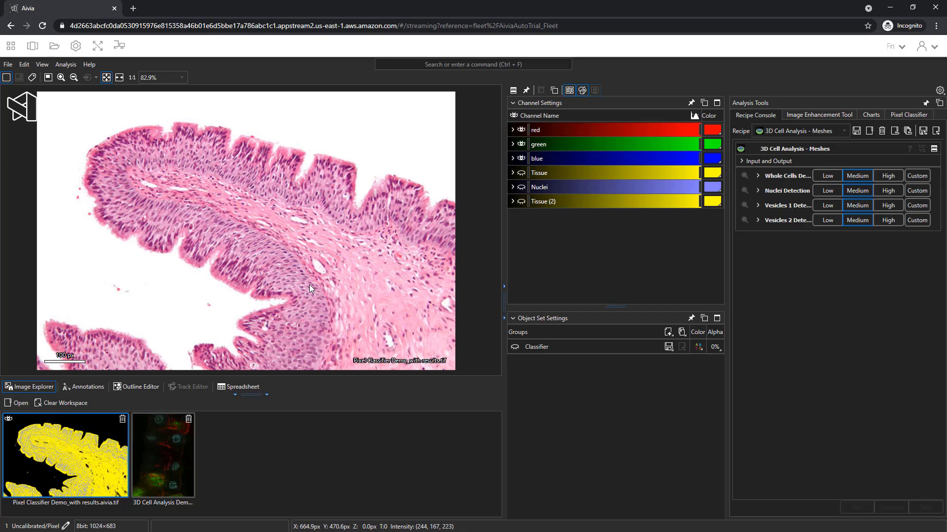
{"action": "mouse_move", "coordinate": [342, 271]}
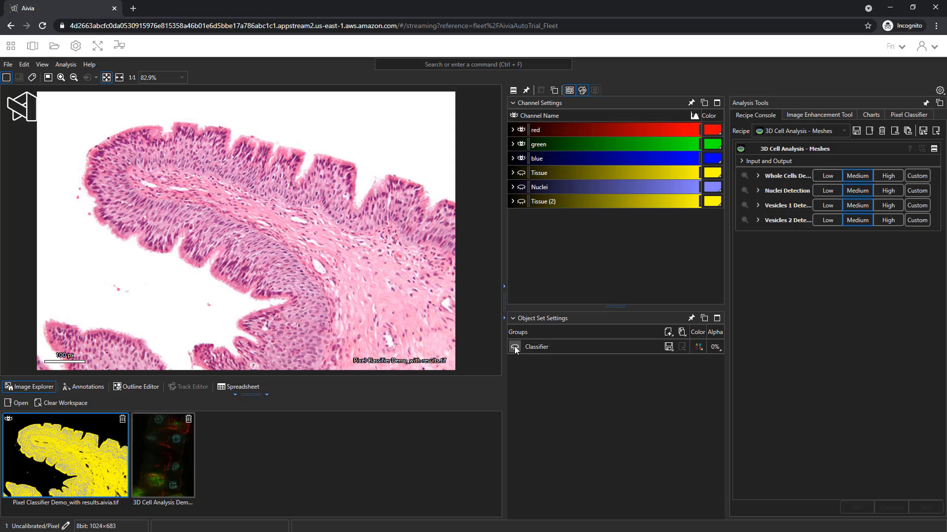
{"action": "left_click", "coordinate": [514, 347]}
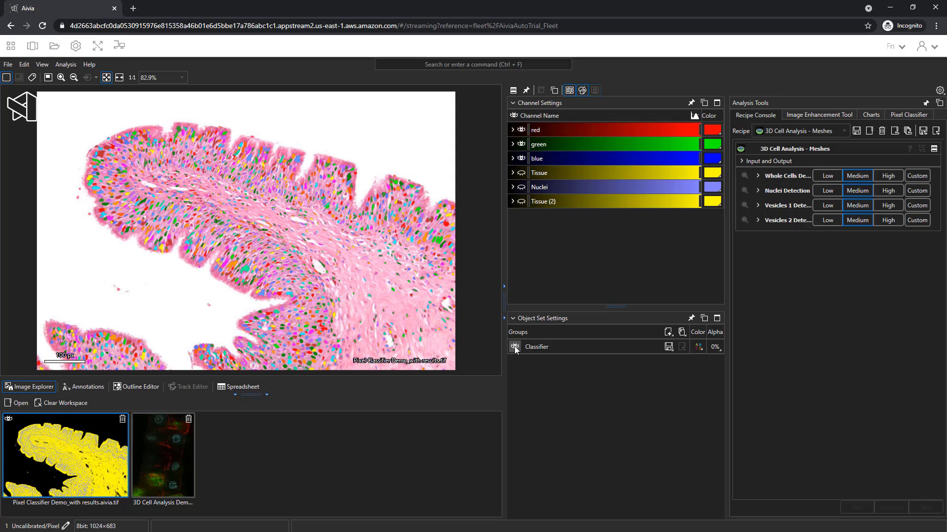
{"action": "left_click", "coordinate": [514, 346]}
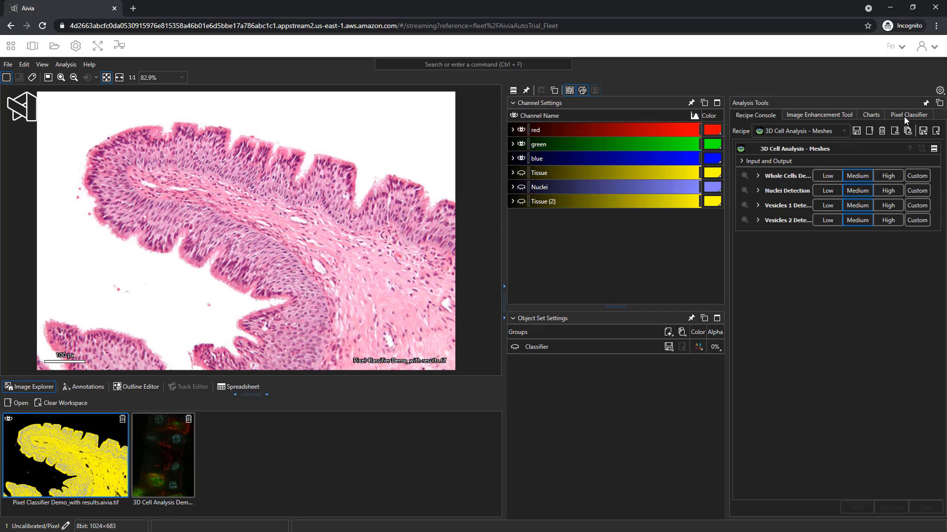
Step: Add green and blue alongside red as the Pixel Classifier's input channels
{"action": "left_click", "coordinate": [909, 114]}
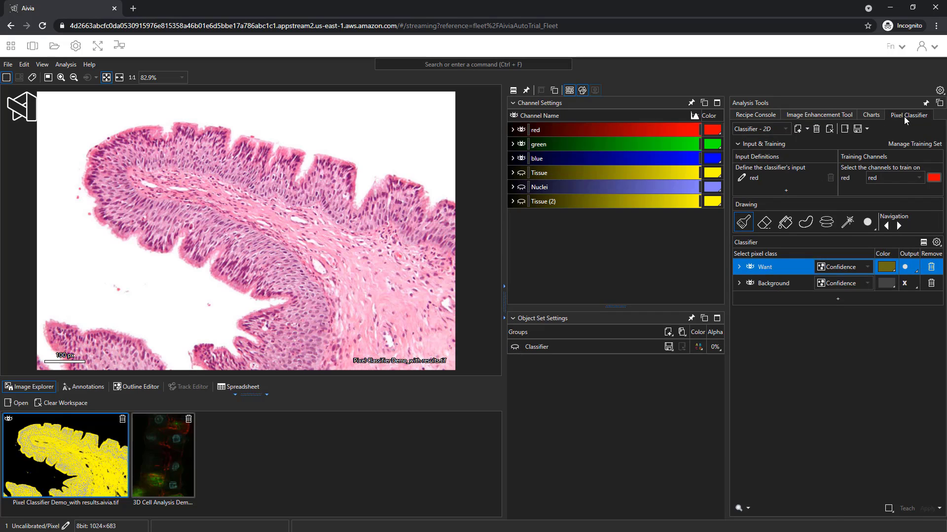
{"action": "mouse_move", "coordinate": [786, 190]}
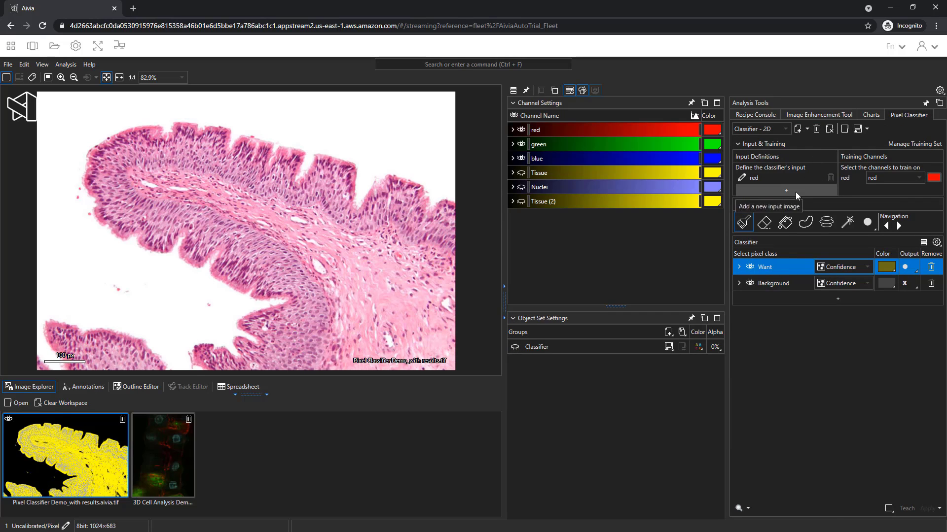
{"action": "left_click", "coordinate": [785, 191]}
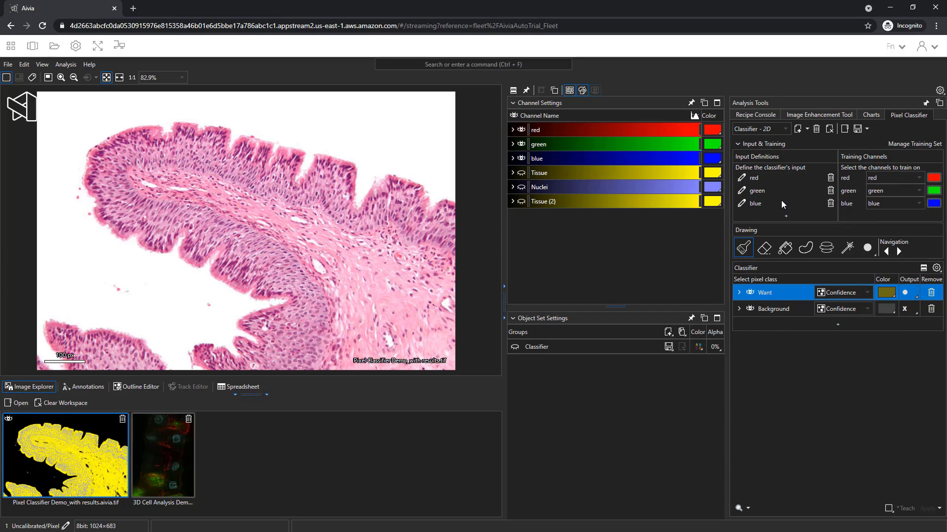
{"action": "mouse_move", "coordinate": [775, 208]}
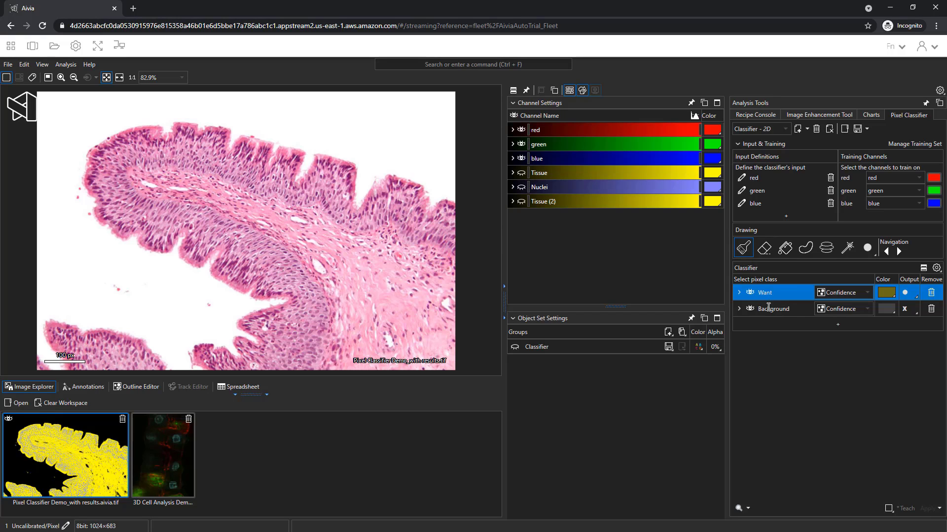
{"action": "mouse_move", "coordinate": [204, 116]}
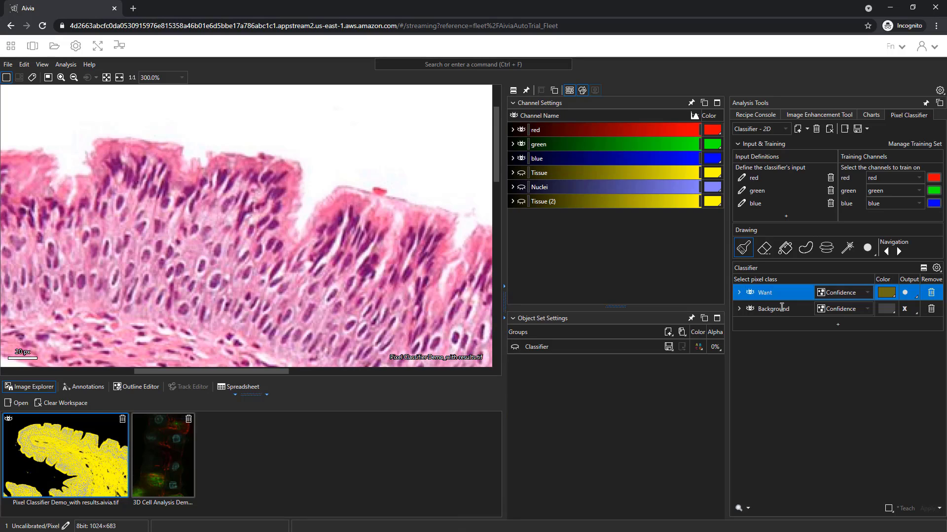
Step: Select the Background class with the freehand fill tool to mark white space above the tissue
{"action": "left_click", "coordinate": [772, 309]}
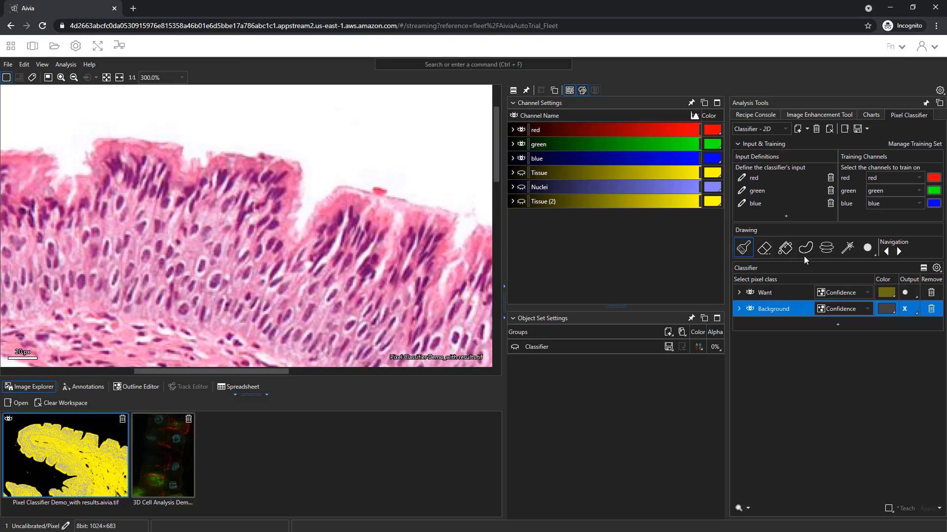
{"action": "left_click", "coordinate": [805, 247]}
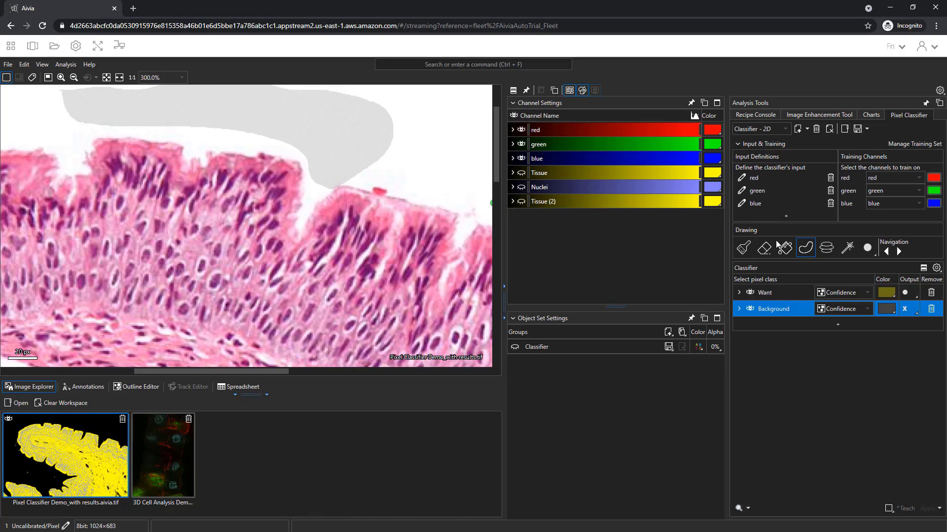
Step: Make Want the active pixel class and select the brush drawing tool
{"action": "left_click", "coordinate": [765, 292]}
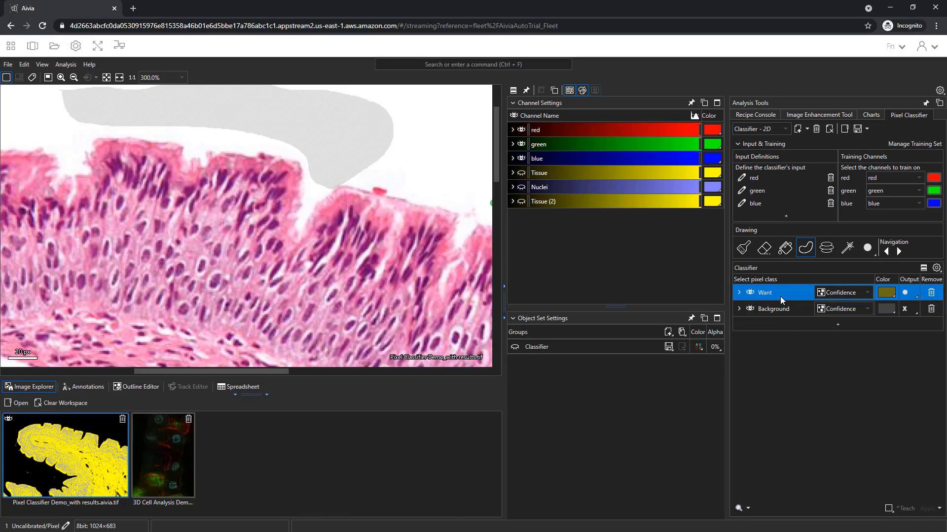
{"action": "mouse_move", "coordinate": [744, 248]}
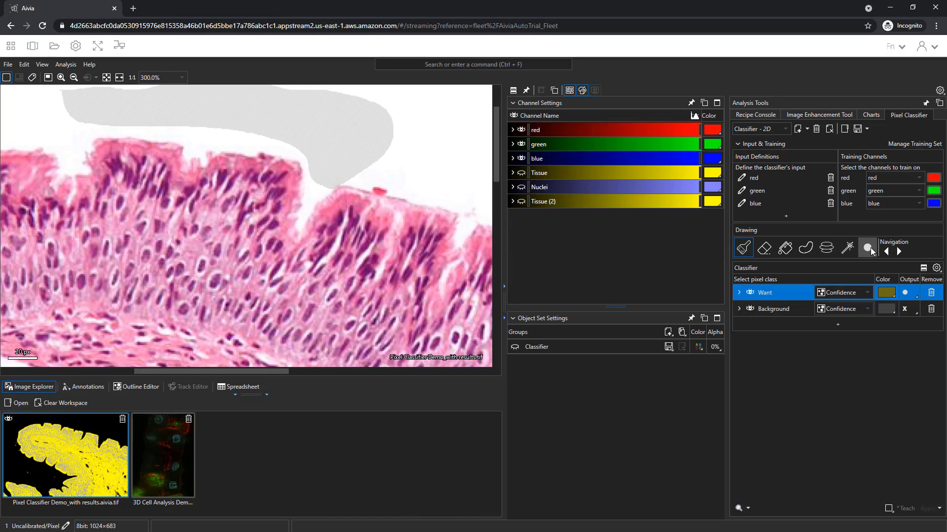
{"action": "left_click", "coordinate": [868, 247]}
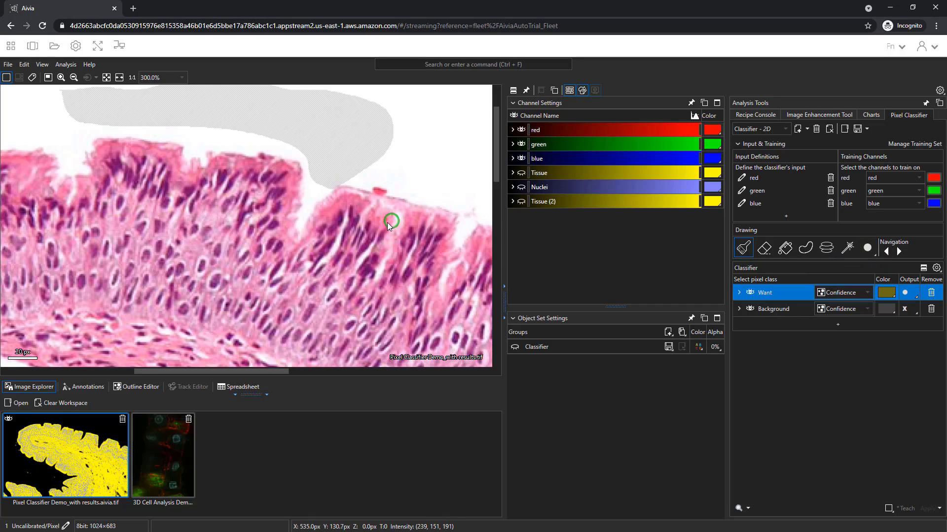
{"action": "mouse_move", "coordinate": [387, 223]}
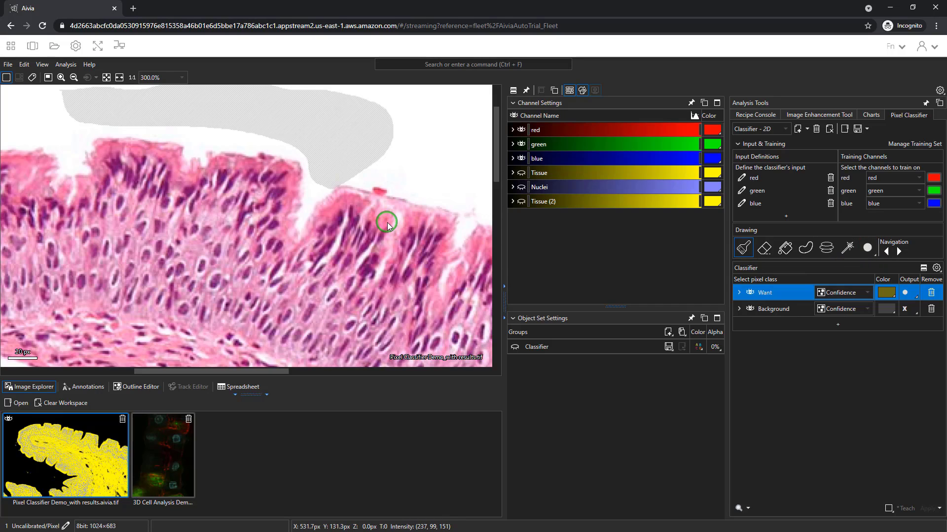
{"action": "mouse_move", "coordinate": [350, 198]}
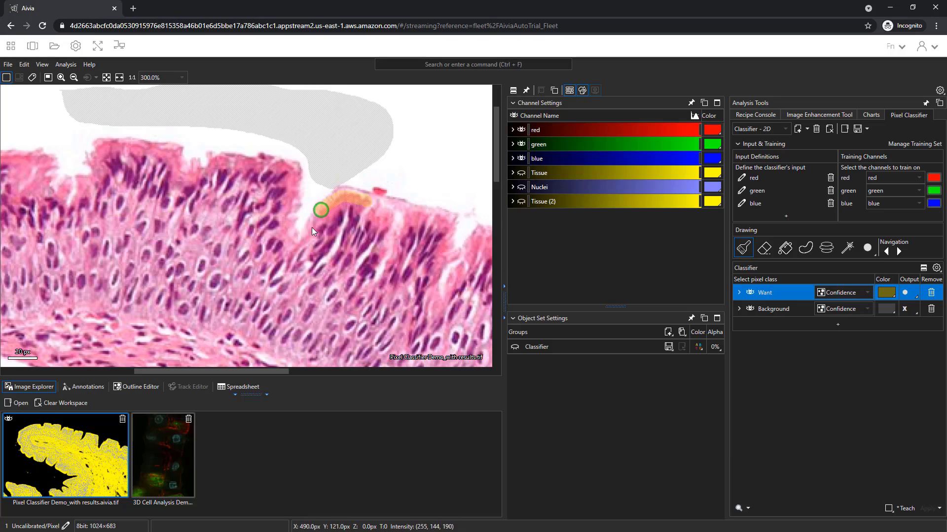
Step: Brush three Want strokes along the upper tissue edge and through the central stroma
{"action": "left_click_drag", "start_coordinate": [320, 210], "coordinate": [256, 331]}
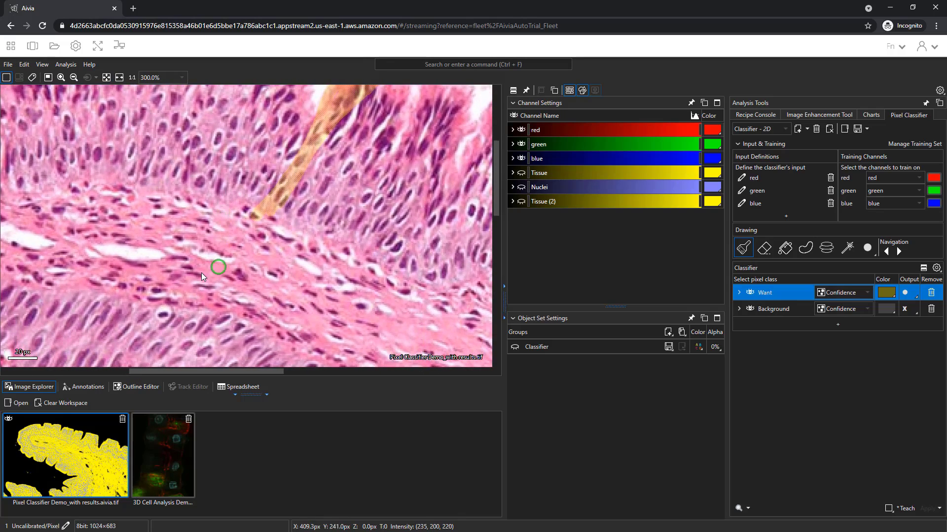
{"action": "left_click_drag", "start_coordinate": [218, 267], "coordinate": [276, 300]}
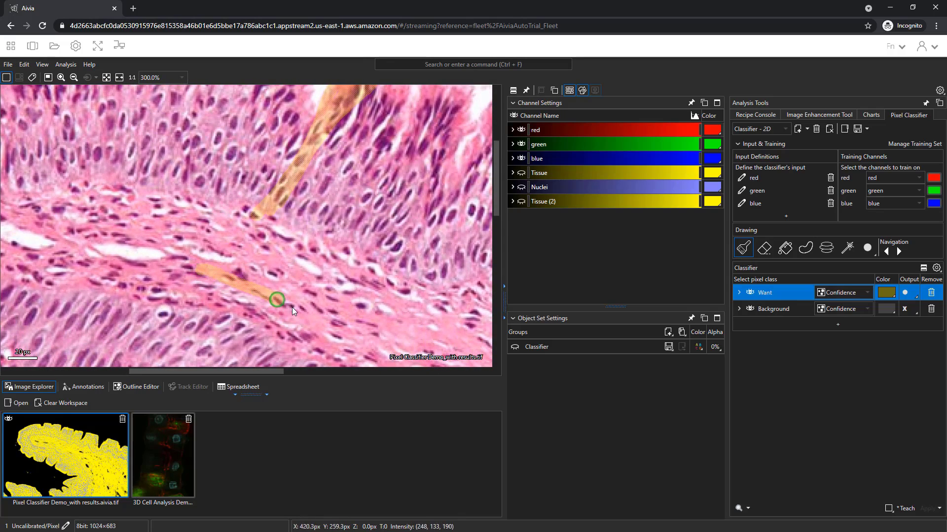
{"action": "left_click_drag", "start_coordinate": [276, 300], "coordinate": [388, 331]}
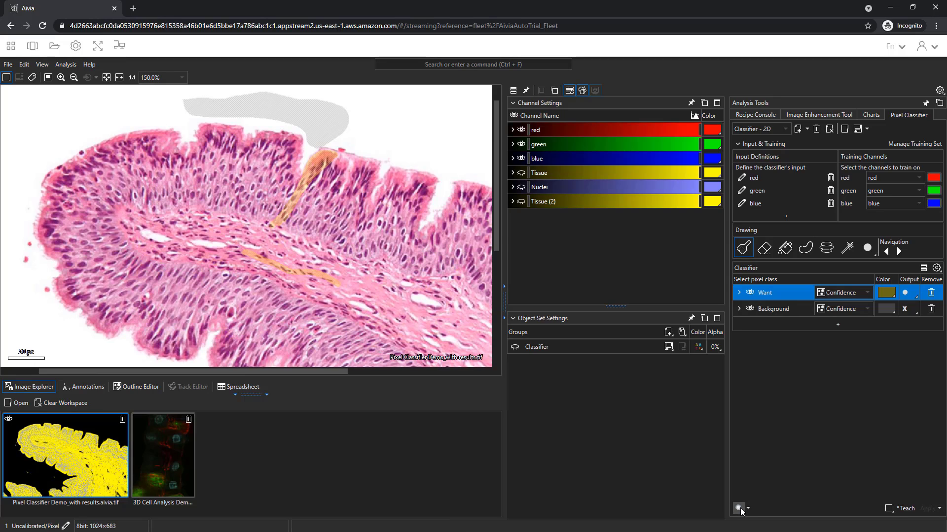
{"action": "left_click", "coordinate": [737, 508]}
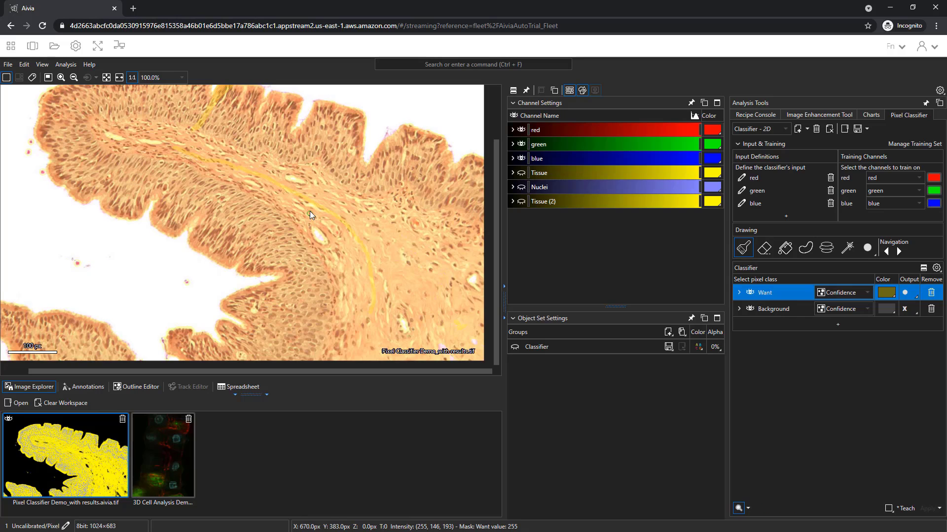
{"action": "left_click", "coordinate": [106, 77]}
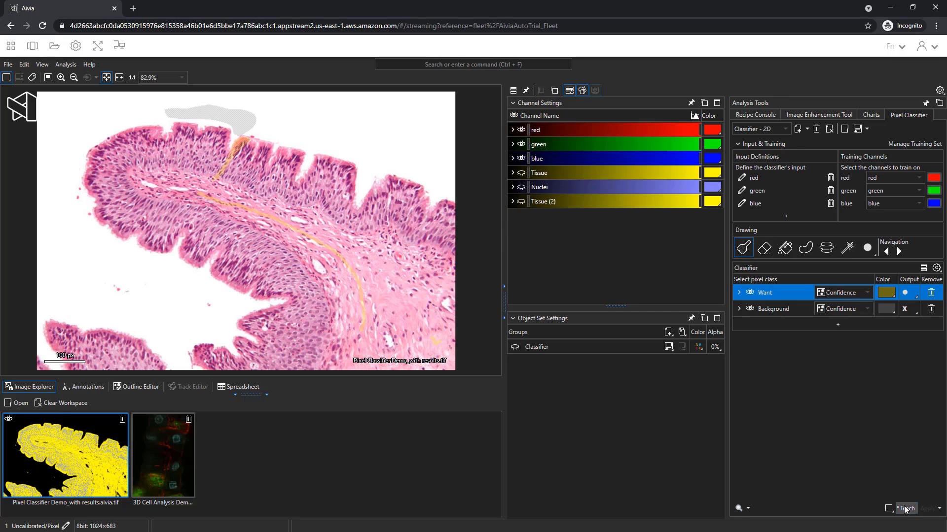
Step: Teach the classifier, show the Classifier objects, and keep Want's output set to Confidence
{"action": "left_click", "coordinate": [907, 508]}
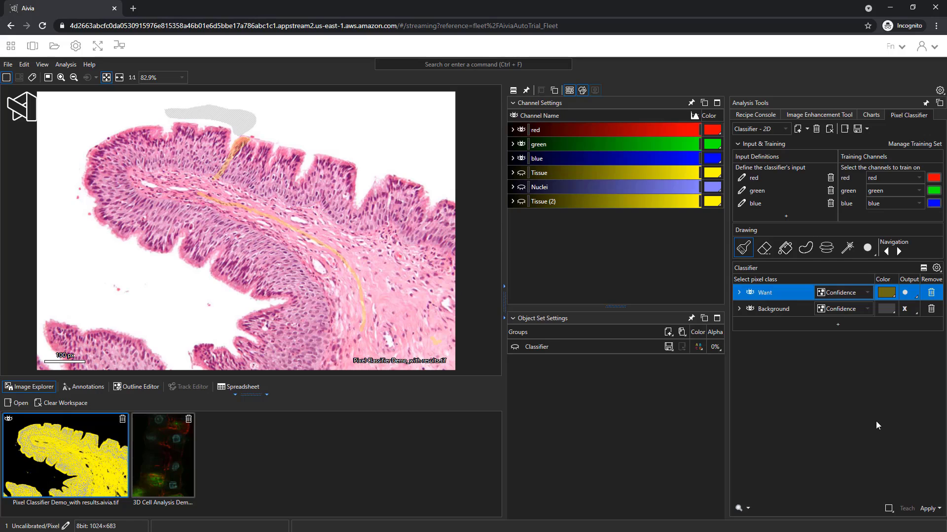
{"action": "mouse_move", "coordinate": [861, 357]}
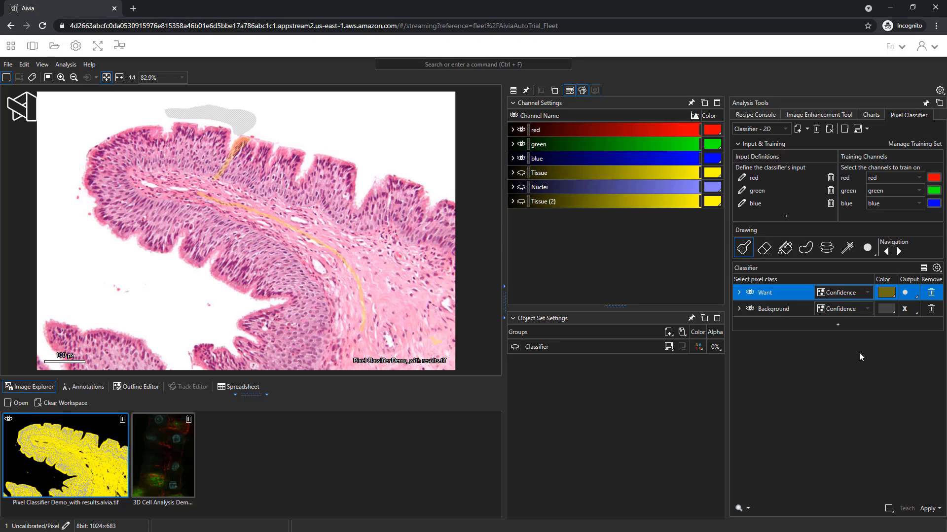
{"action": "left_click", "coordinate": [842, 292]}
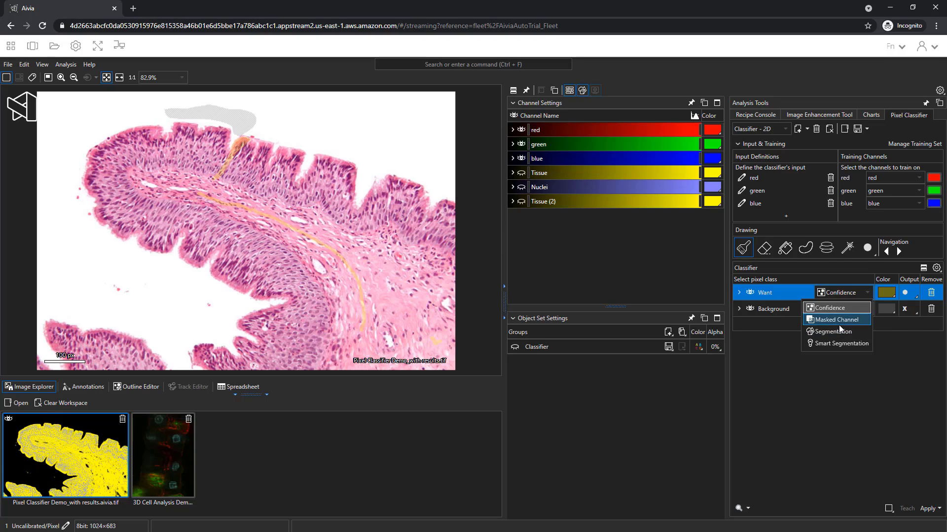
{"action": "mouse_move", "coordinate": [837, 332]}
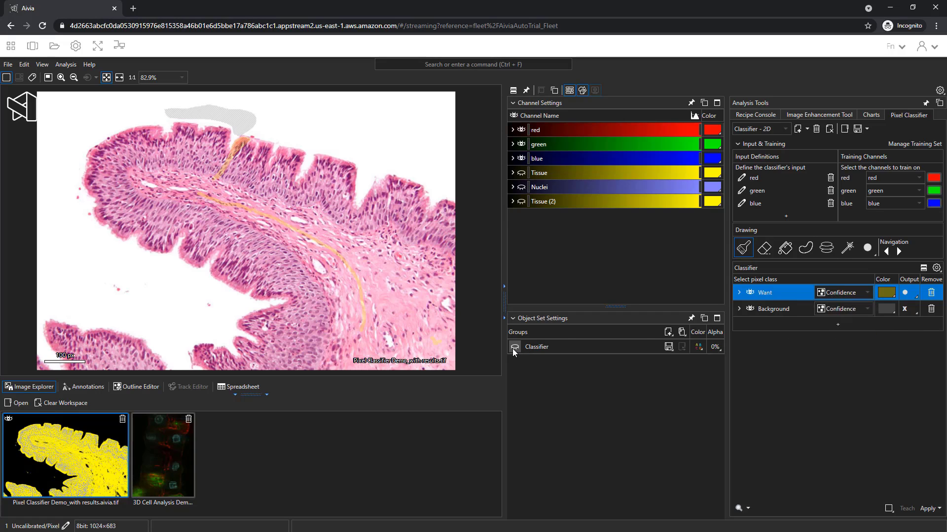
{"action": "left_click", "coordinate": [515, 347]}
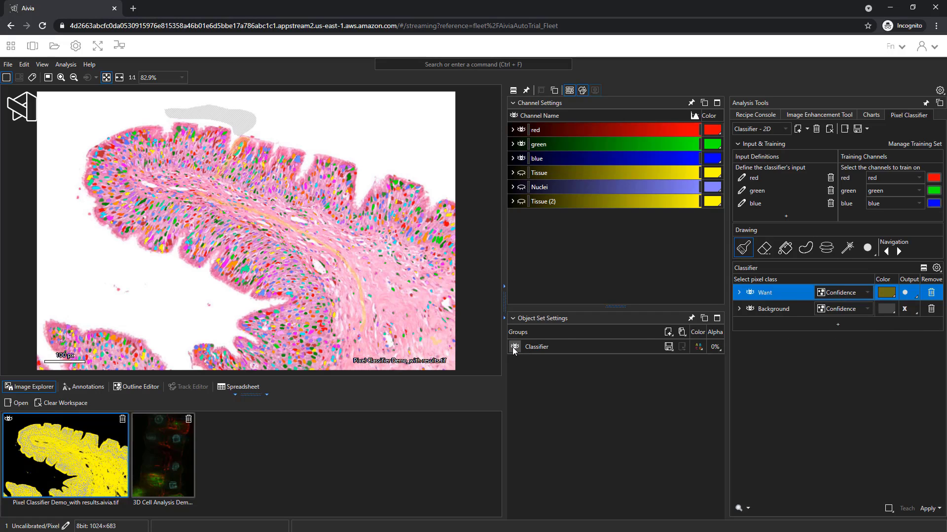
{"action": "left_click", "coordinate": [864, 292]}
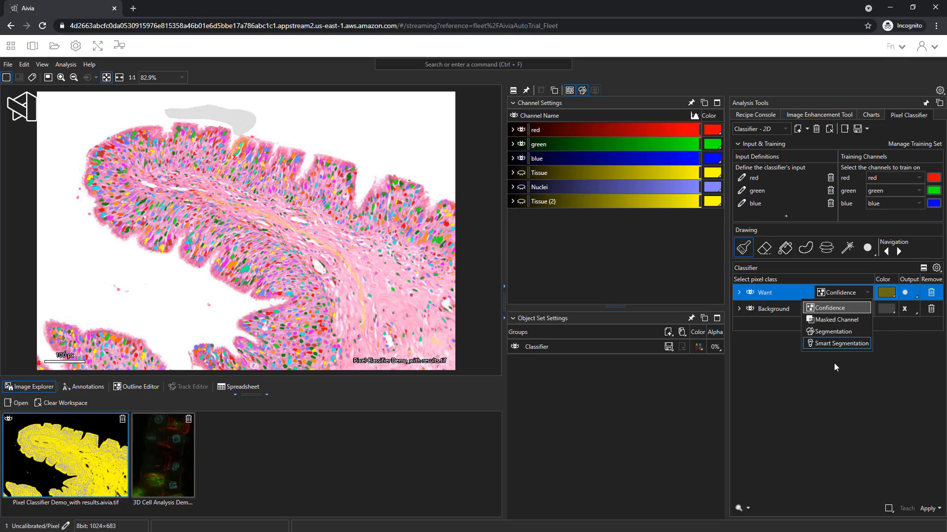
{"action": "left_click", "coordinate": [829, 307]}
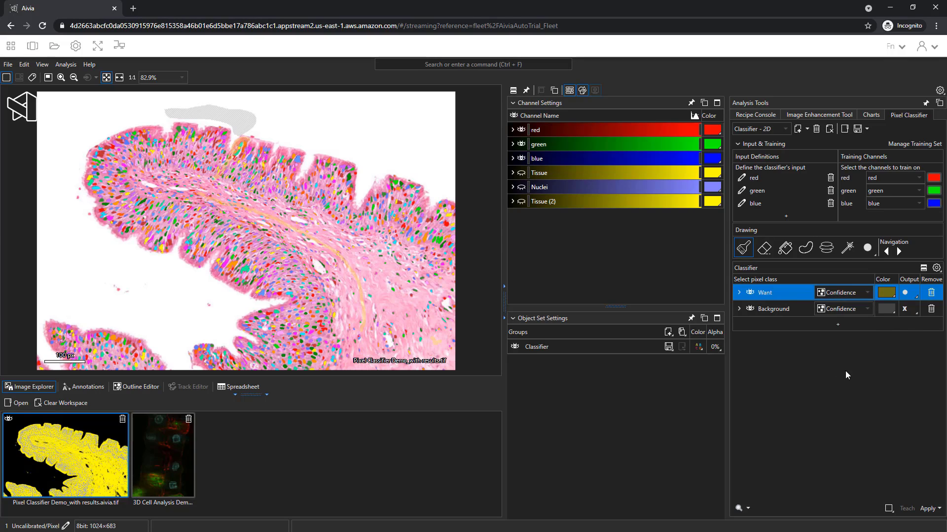
Step: Apply the trained classifier, adding a Want confidence channel that colours the tissue yellow
{"action": "left_click", "coordinate": [928, 508]}
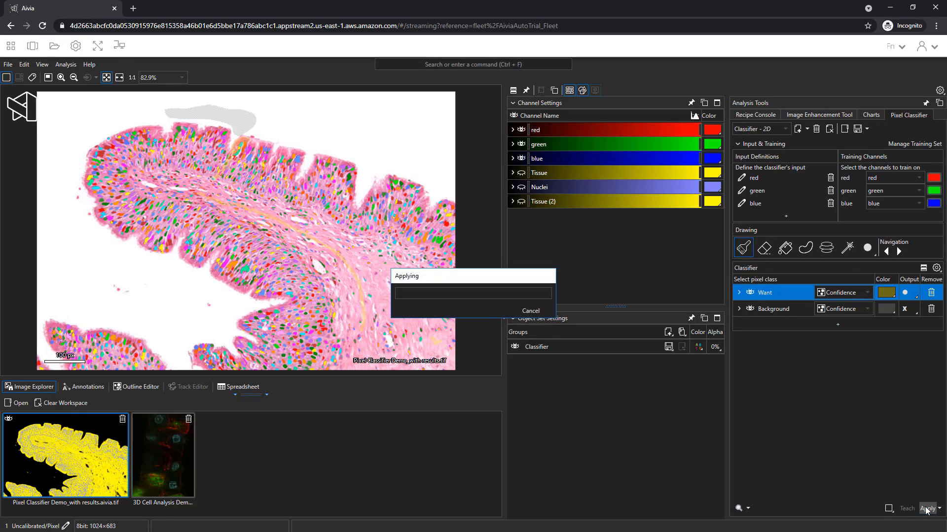
{"action": "left_click", "coordinate": [929, 509]}
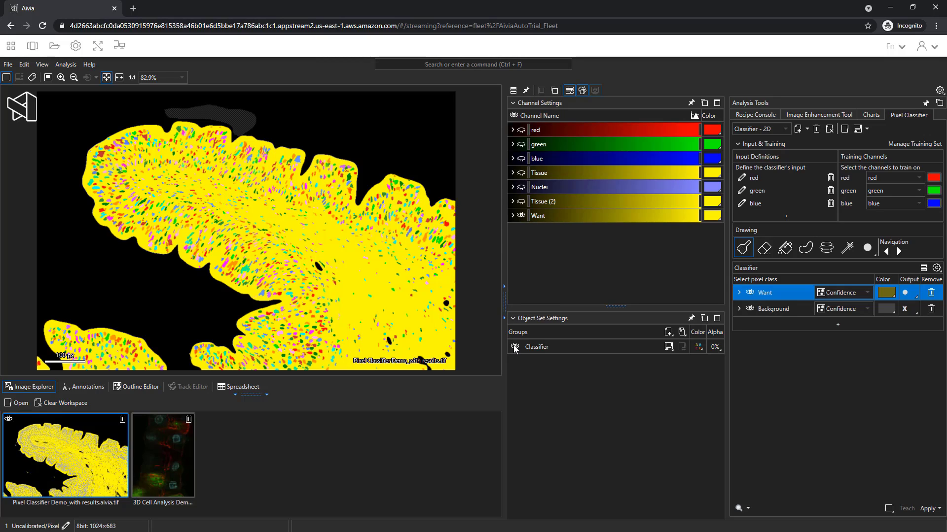
Step: Hide the Classifier objects and toggle the RGB, Want and Tissue (2) channels to compare
{"action": "left_click", "coordinate": [514, 349]}
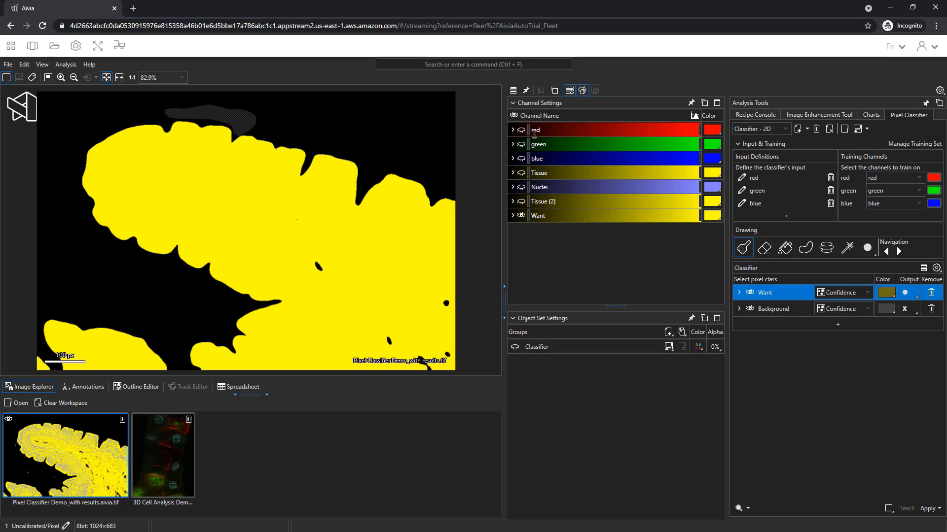
{"action": "left_click", "coordinate": [521, 159]}
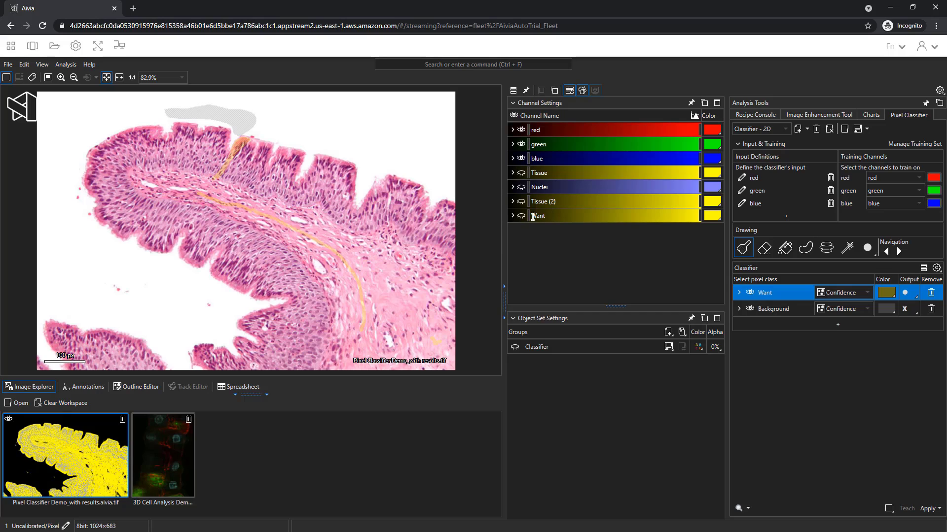
{"action": "left_click", "coordinate": [522, 216]}
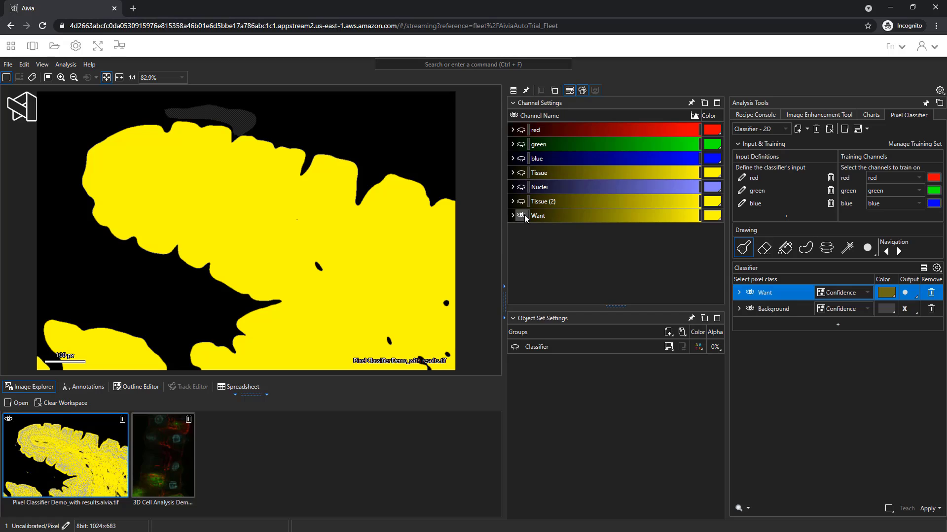
{"action": "left_click", "coordinate": [521, 216]}
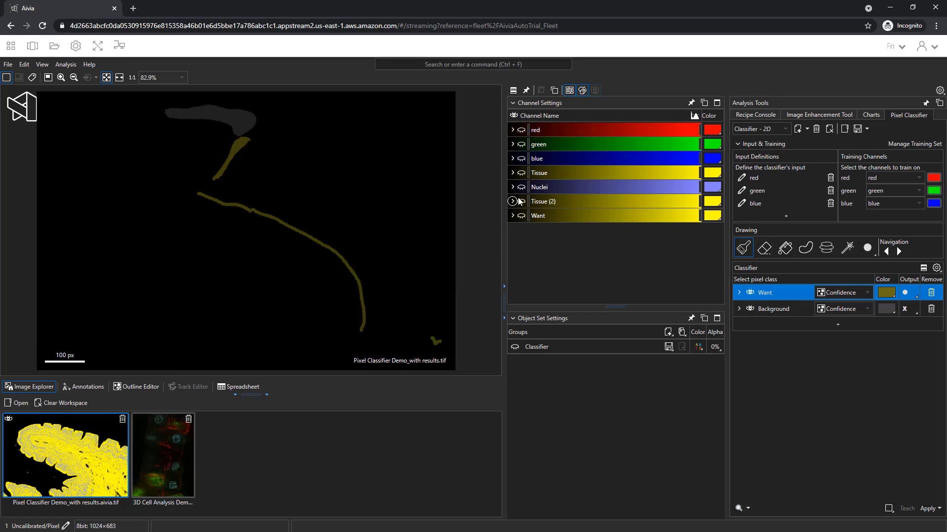
{"action": "left_click", "coordinate": [513, 201]}
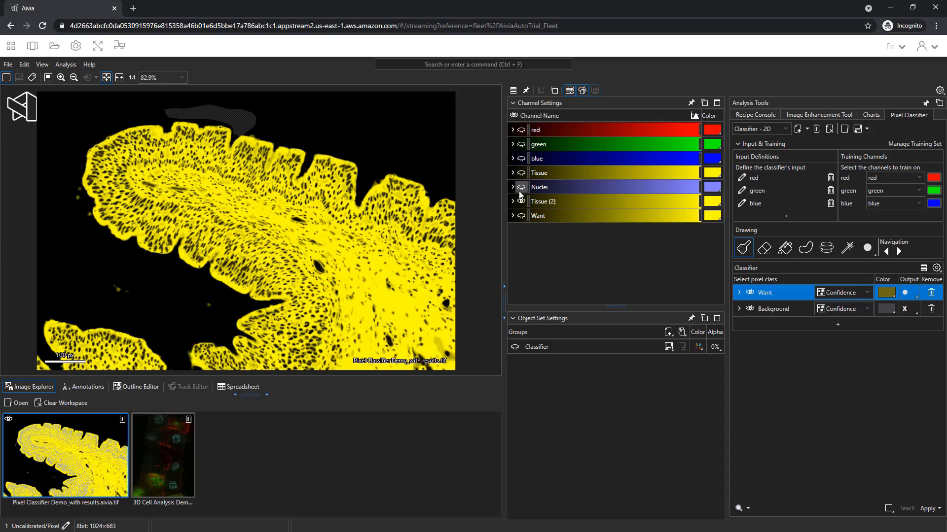